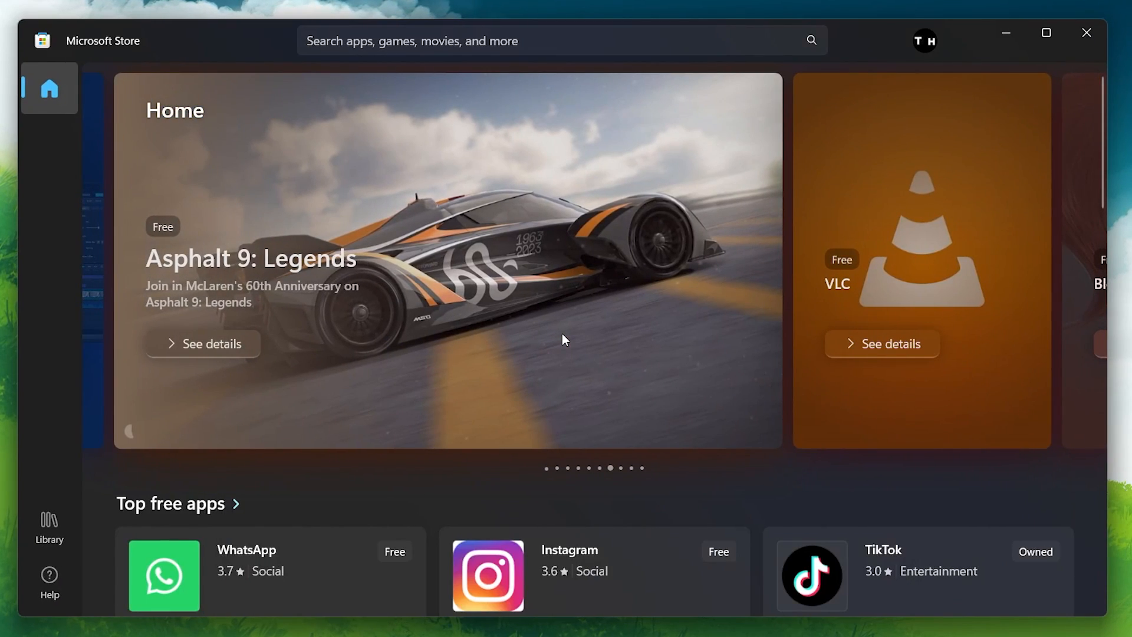
pyautogui.moveTo(49, 525)
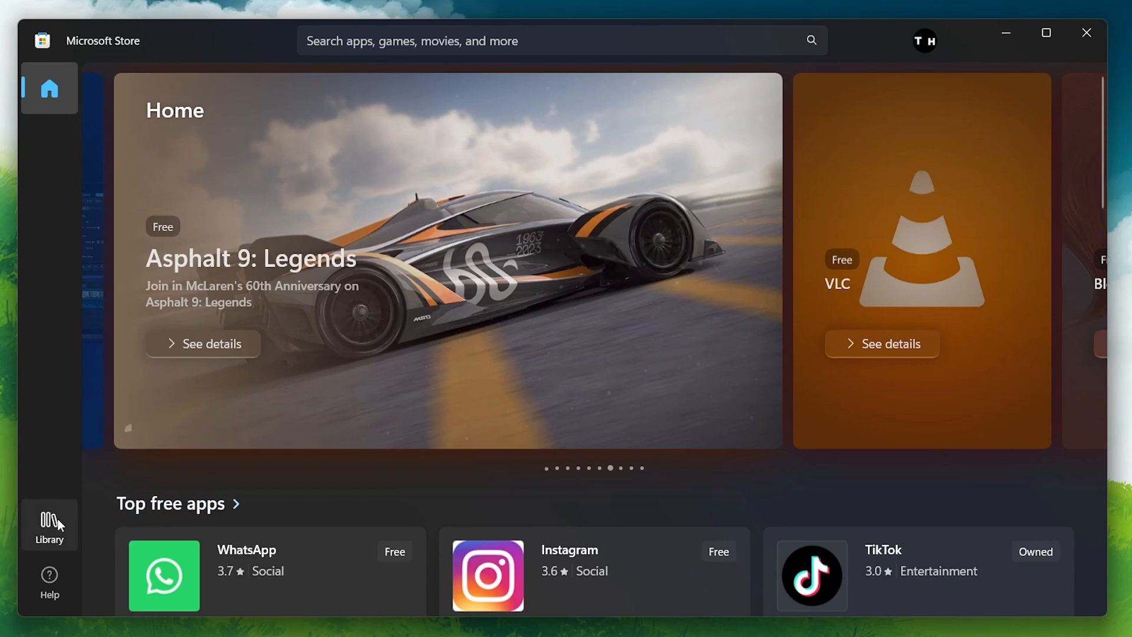
# Step: Show the Microsoft Store Library of installed apps with its Get updates option
pyautogui.click(49, 524)
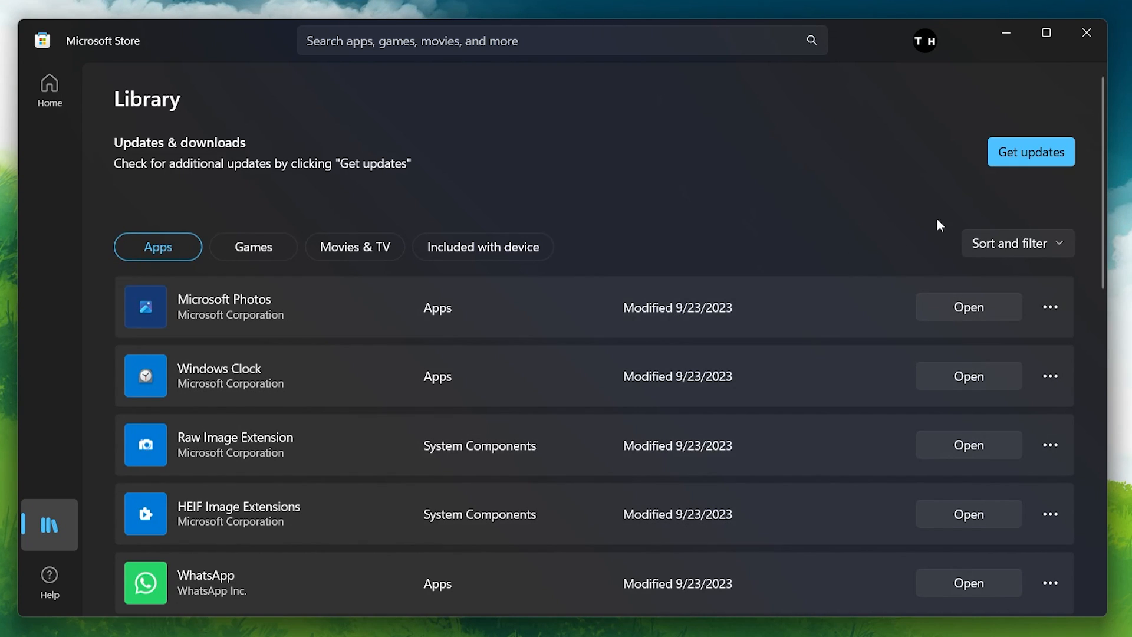
pyautogui.moveTo(1031, 151)
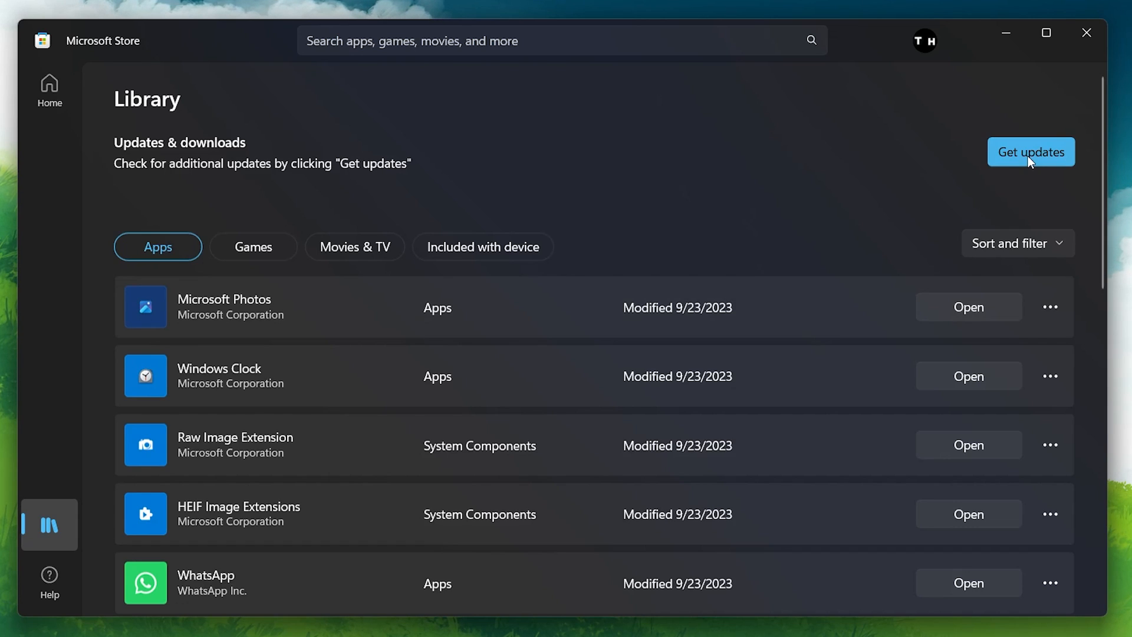
pyautogui.moveTo(582, 308)
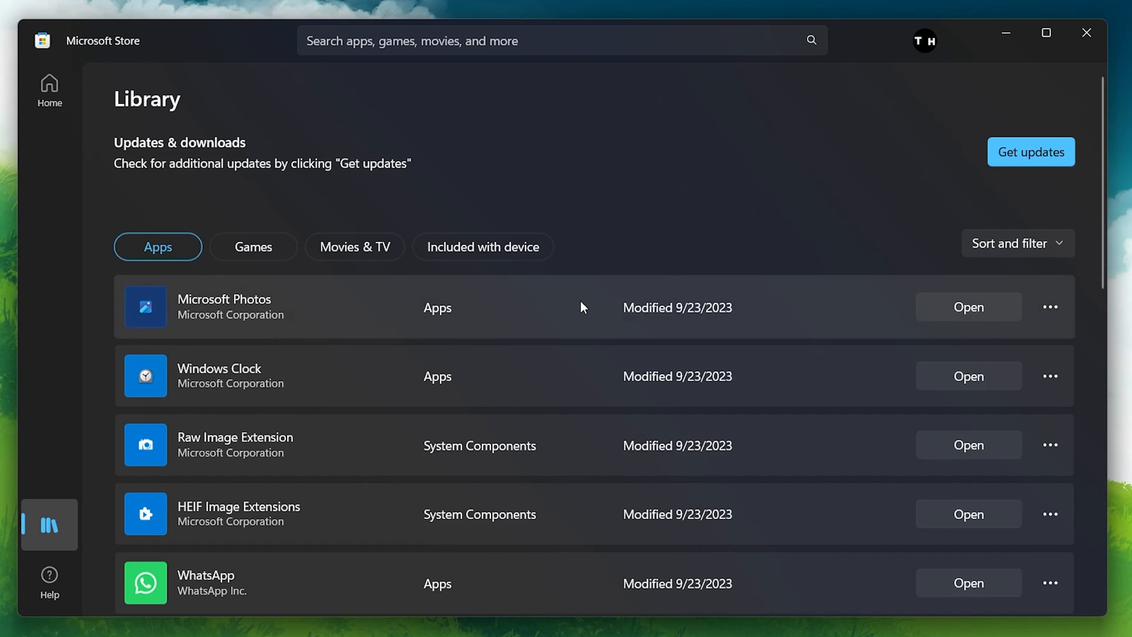
pyautogui.moveTo(550, 313)
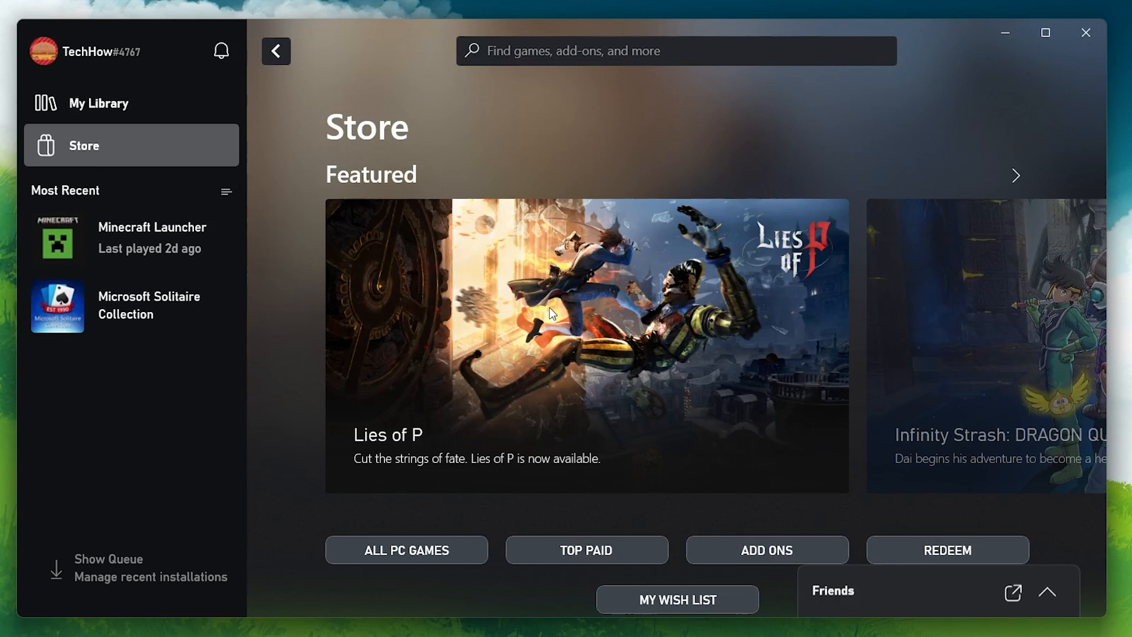
pyautogui.moveTo(129, 238)
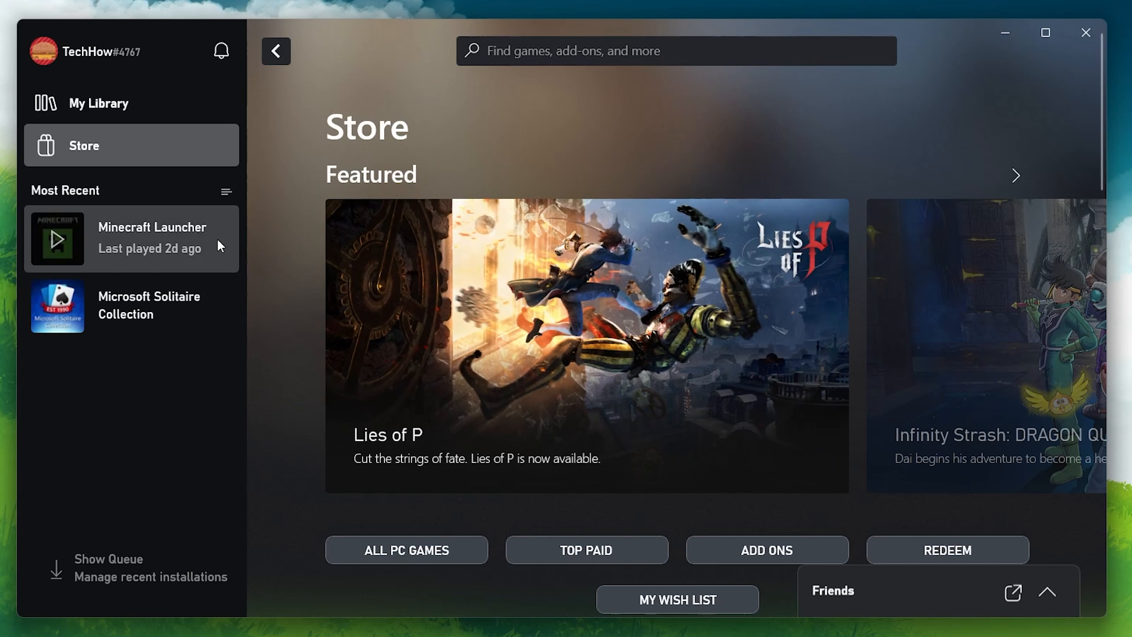
# Step: Go to the Minecraft Launcher page from Most Recent and show its more-actions menu
pyautogui.click(151, 238)
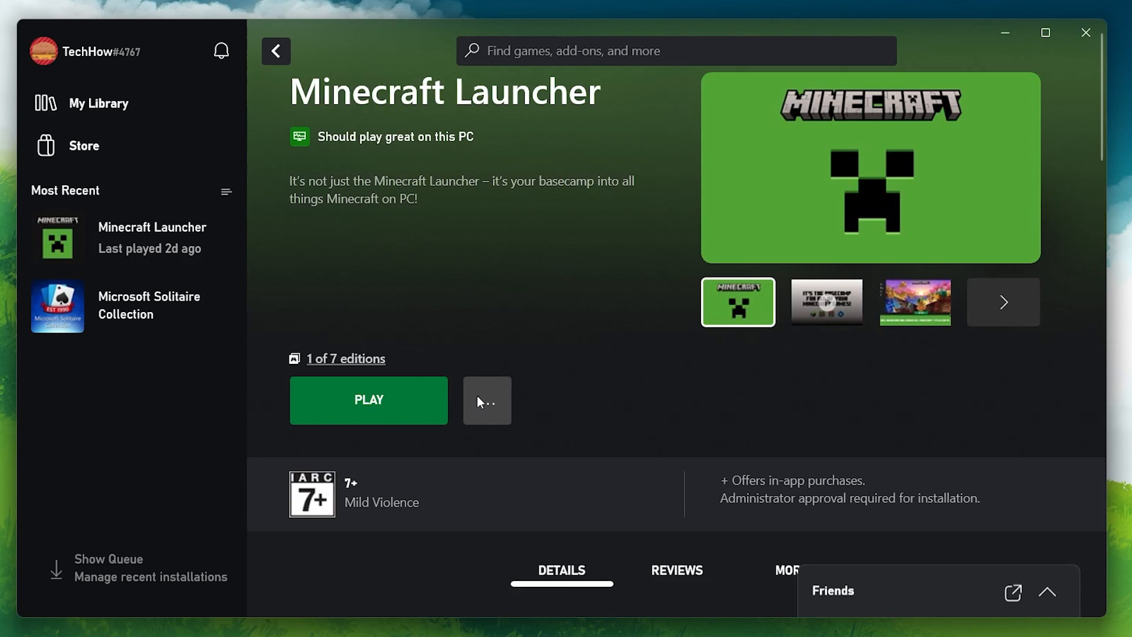
pyautogui.click(487, 401)
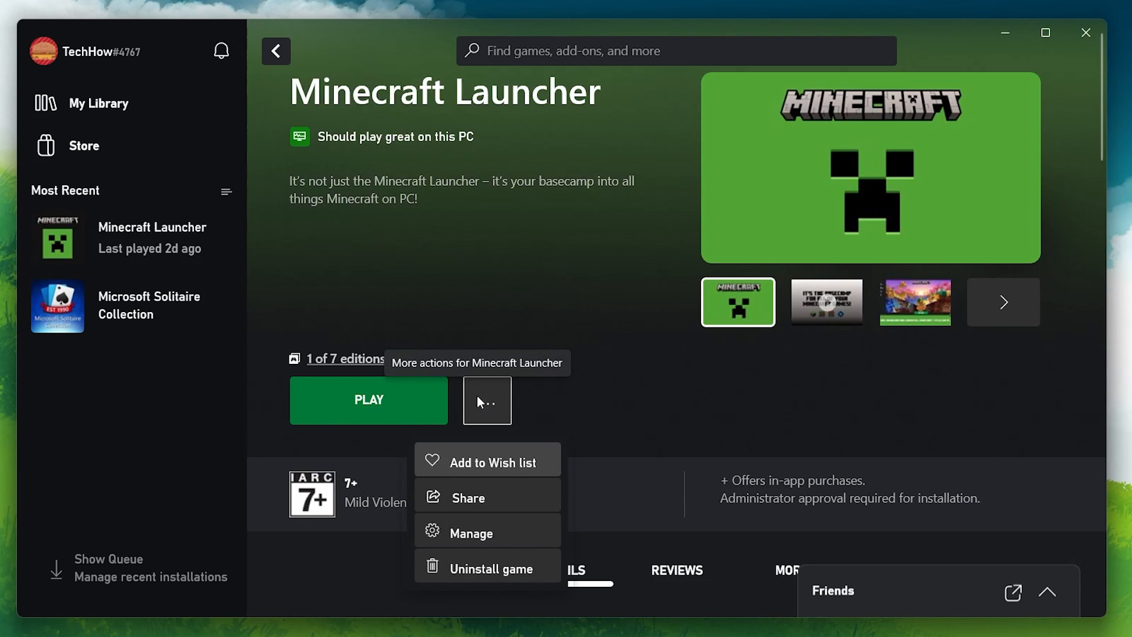
pyautogui.moveTo(482, 433)
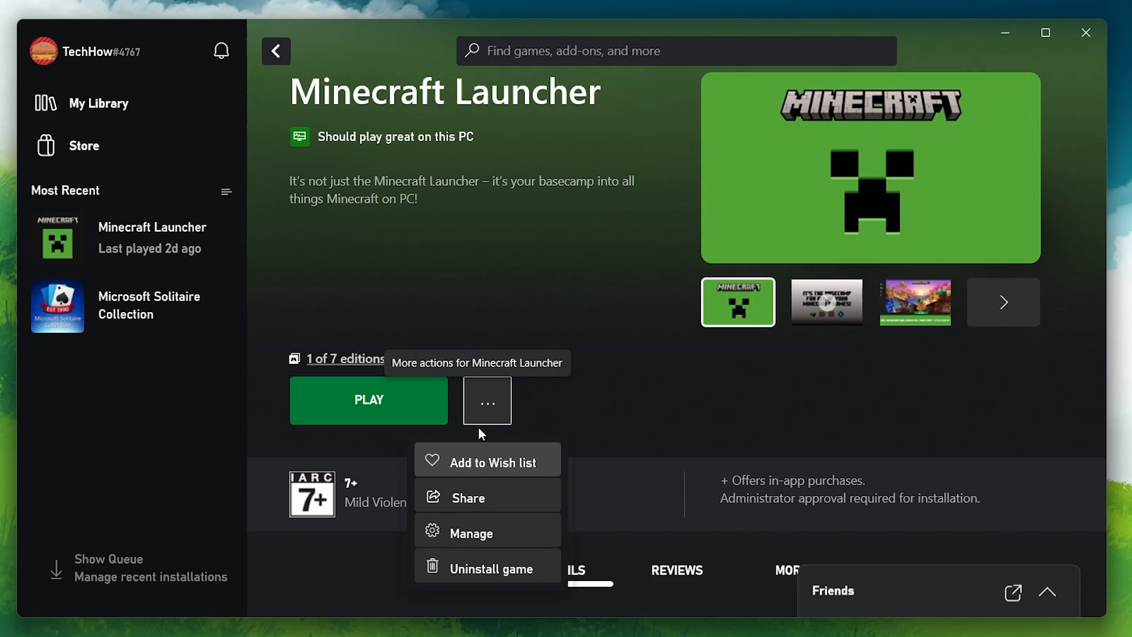
# Step: Open Minecraft Launcher's Manage dialog on the Files tab with verify and repair options
pyautogui.click(472, 531)
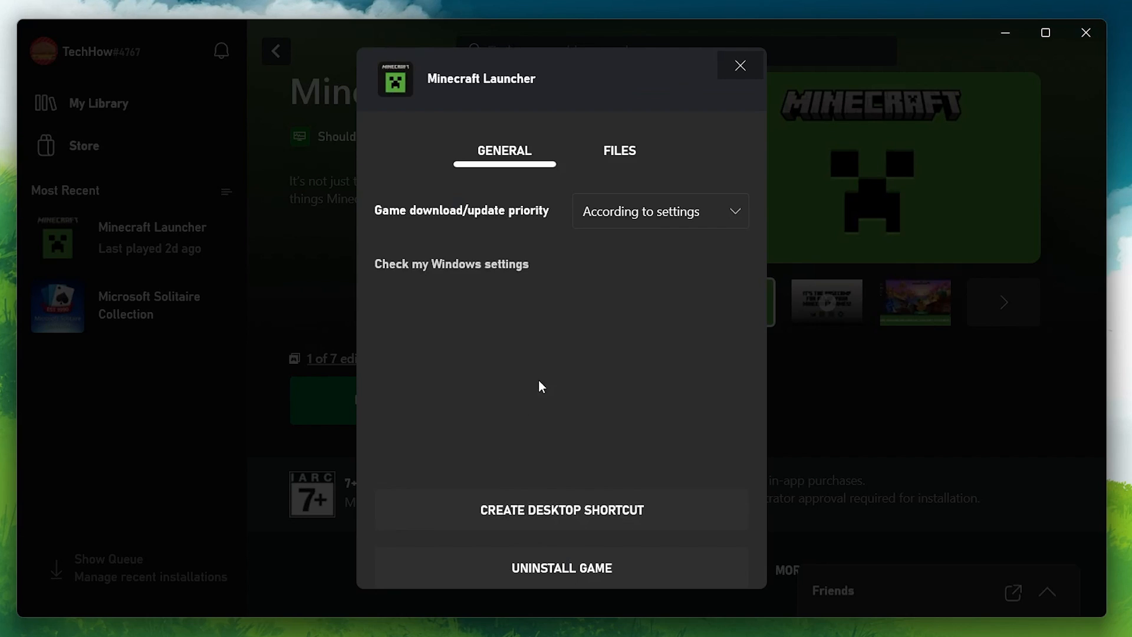
pyautogui.click(618, 151)
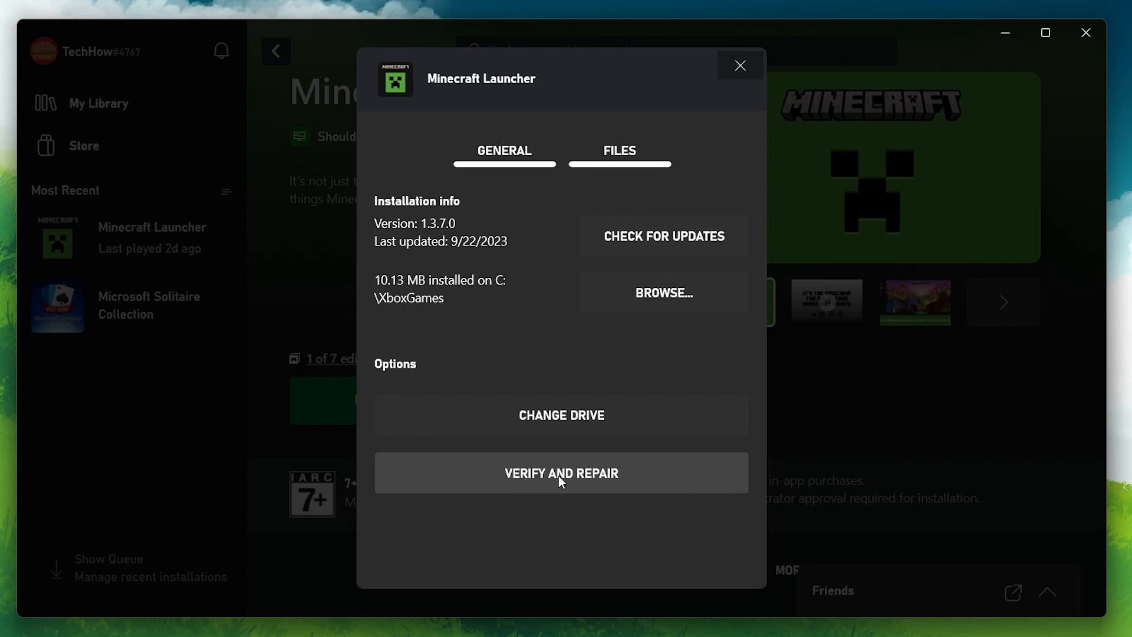
pyautogui.moveTo(662, 235)
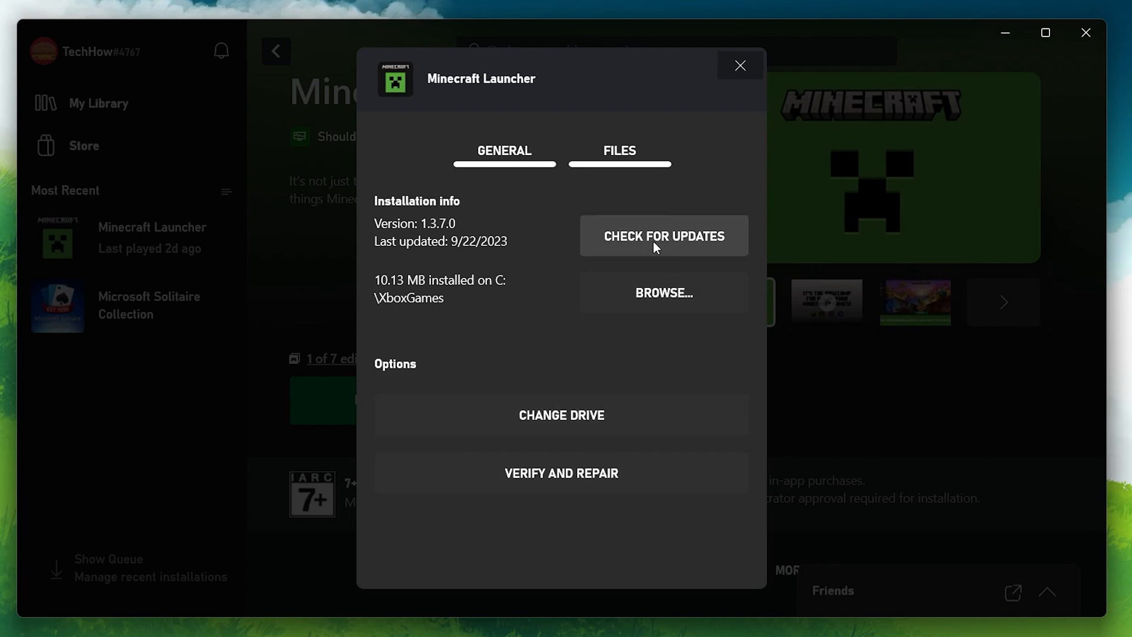